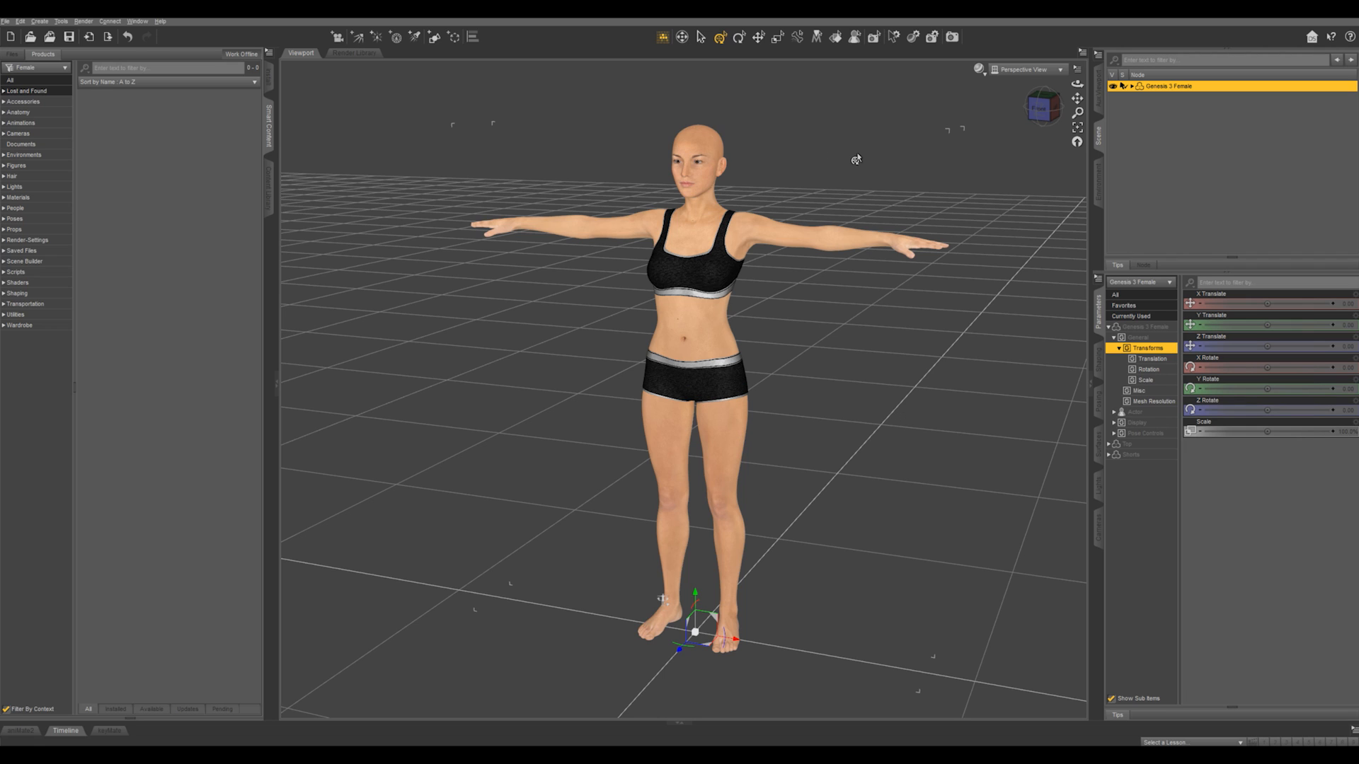
pyautogui.moveTo(859, 161)
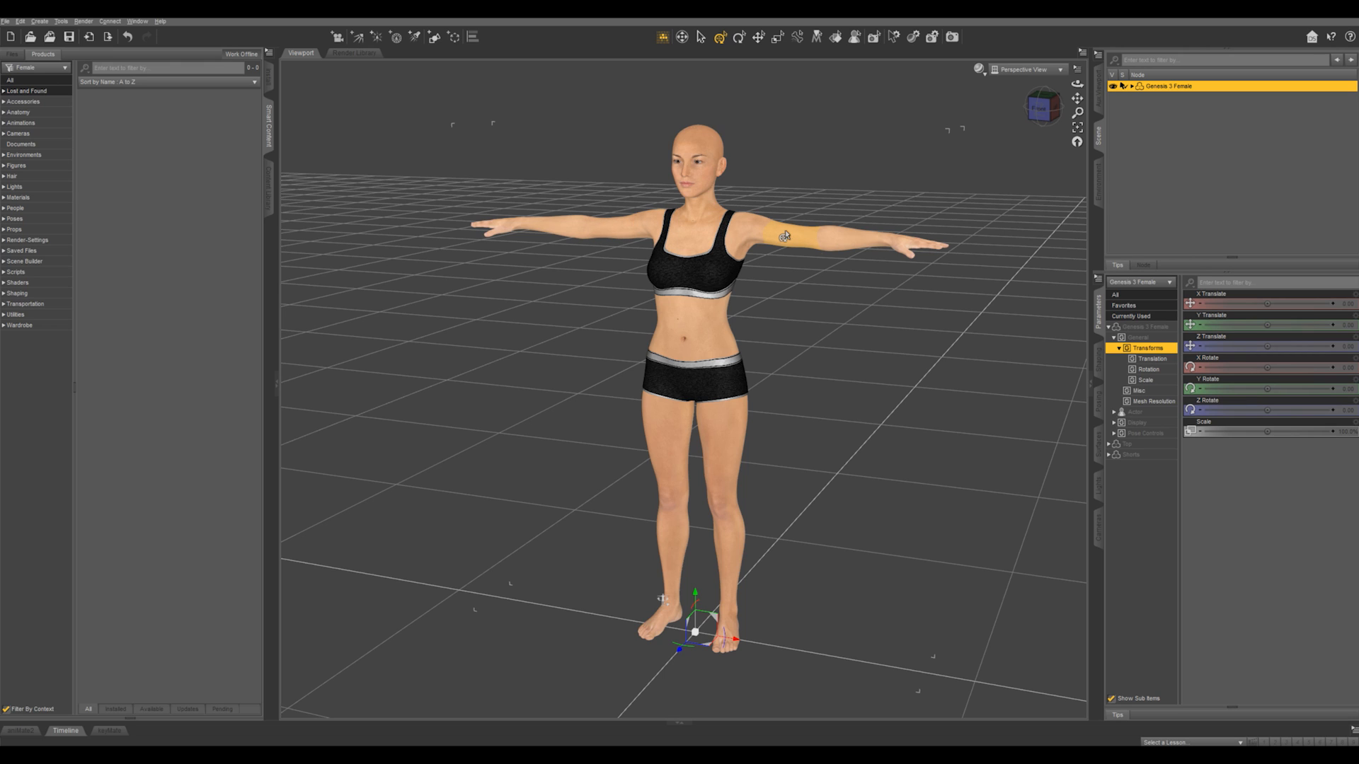
# Drop the left upper arm at the collar and shoulder, then bend the left forearm up beside the head
pyautogui.click(786, 235)
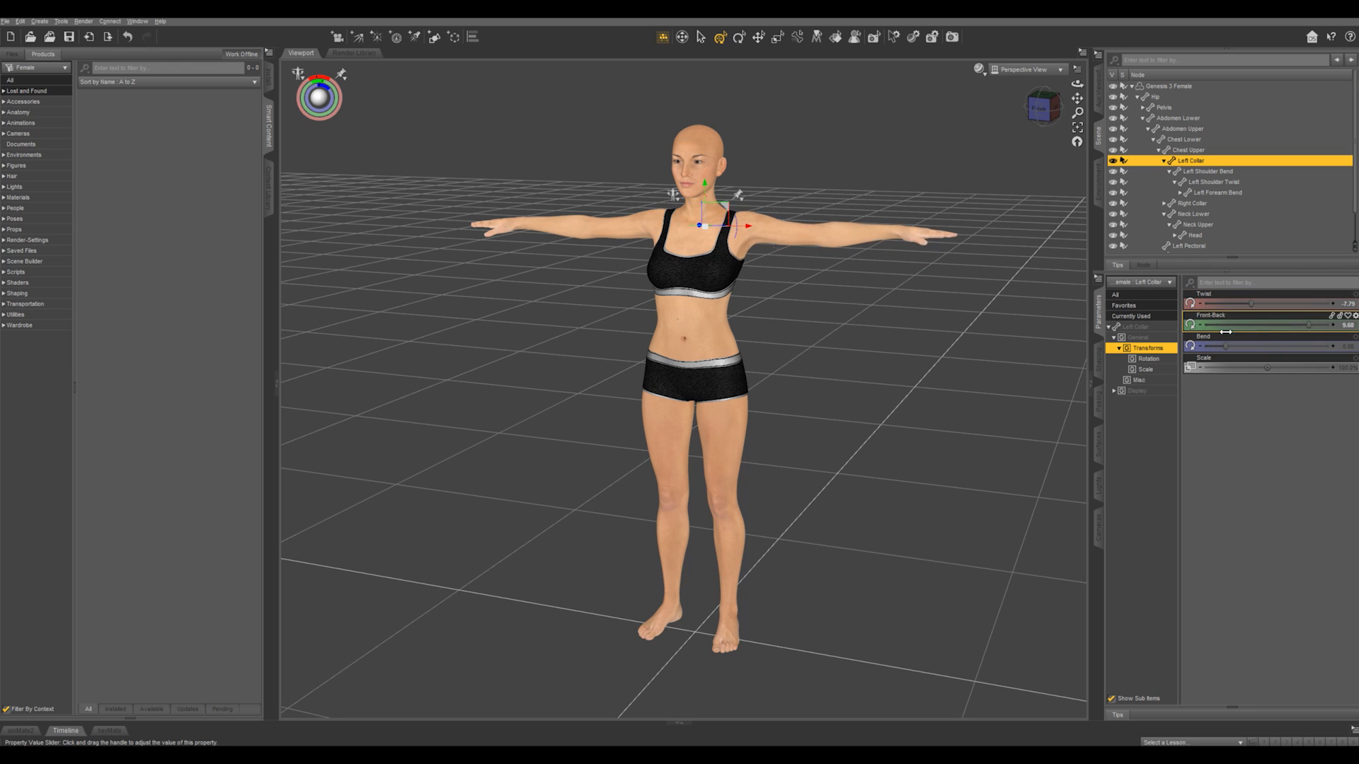
pyautogui.moveTo(1252, 345); pyautogui.dragTo(1237, 346)
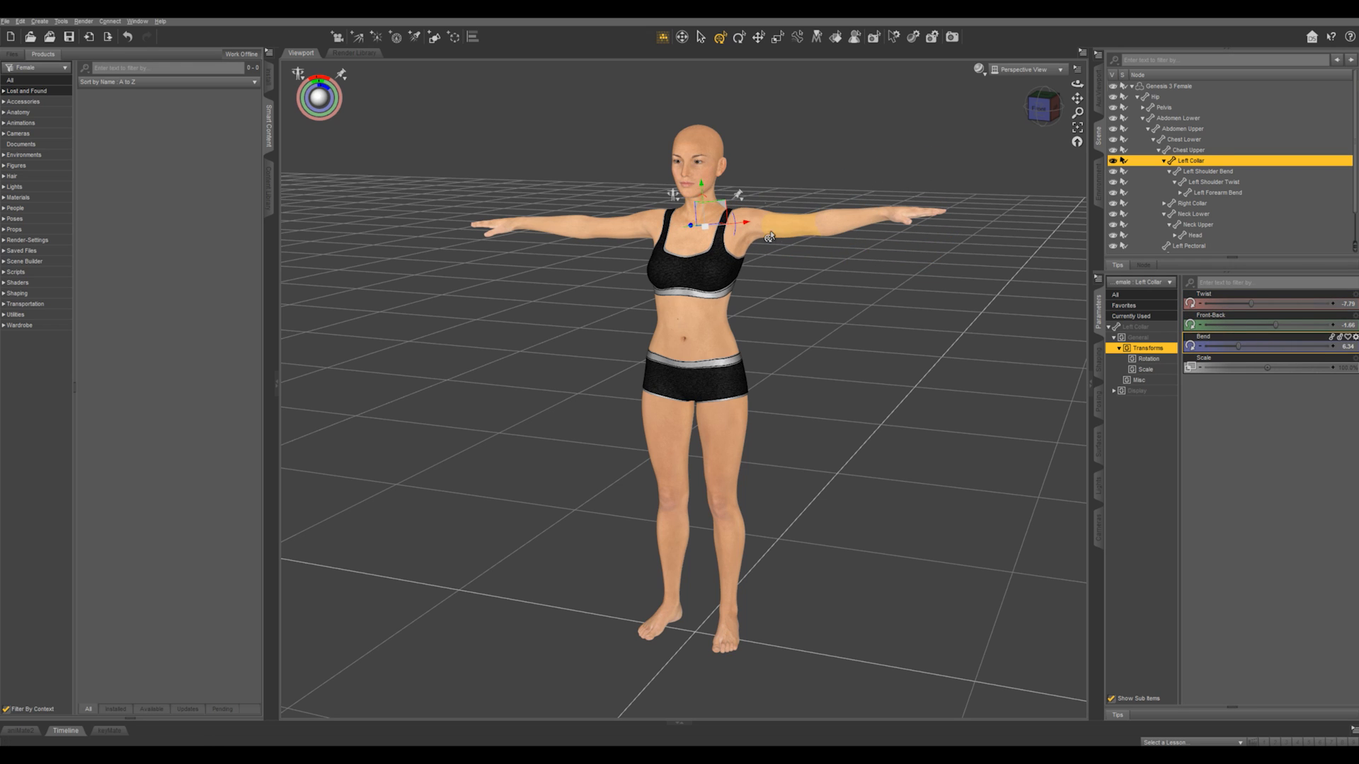
pyautogui.moveTo(1257, 326); pyautogui.dragTo(1222, 326)
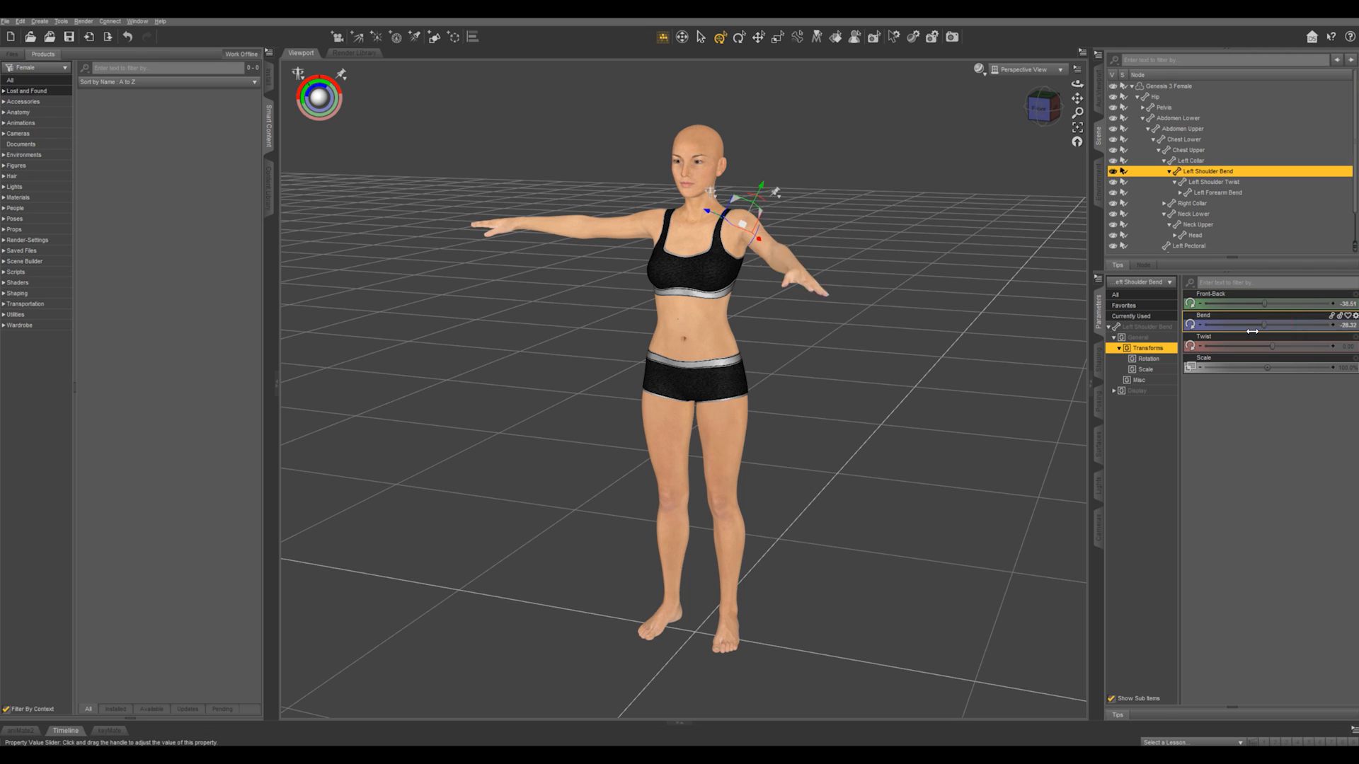
pyautogui.click(1220, 192)
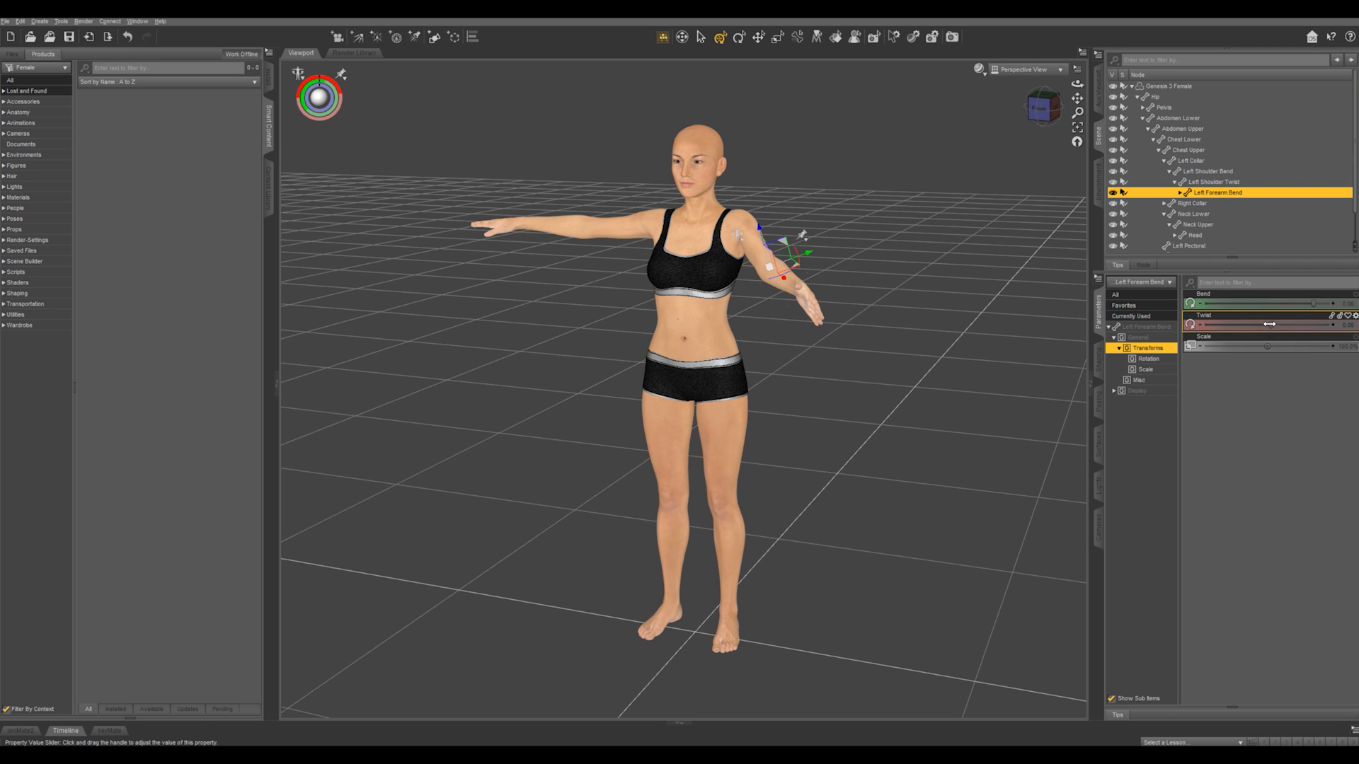
pyautogui.moveTo(1268, 304); pyautogui.dragTo(1212, 304)
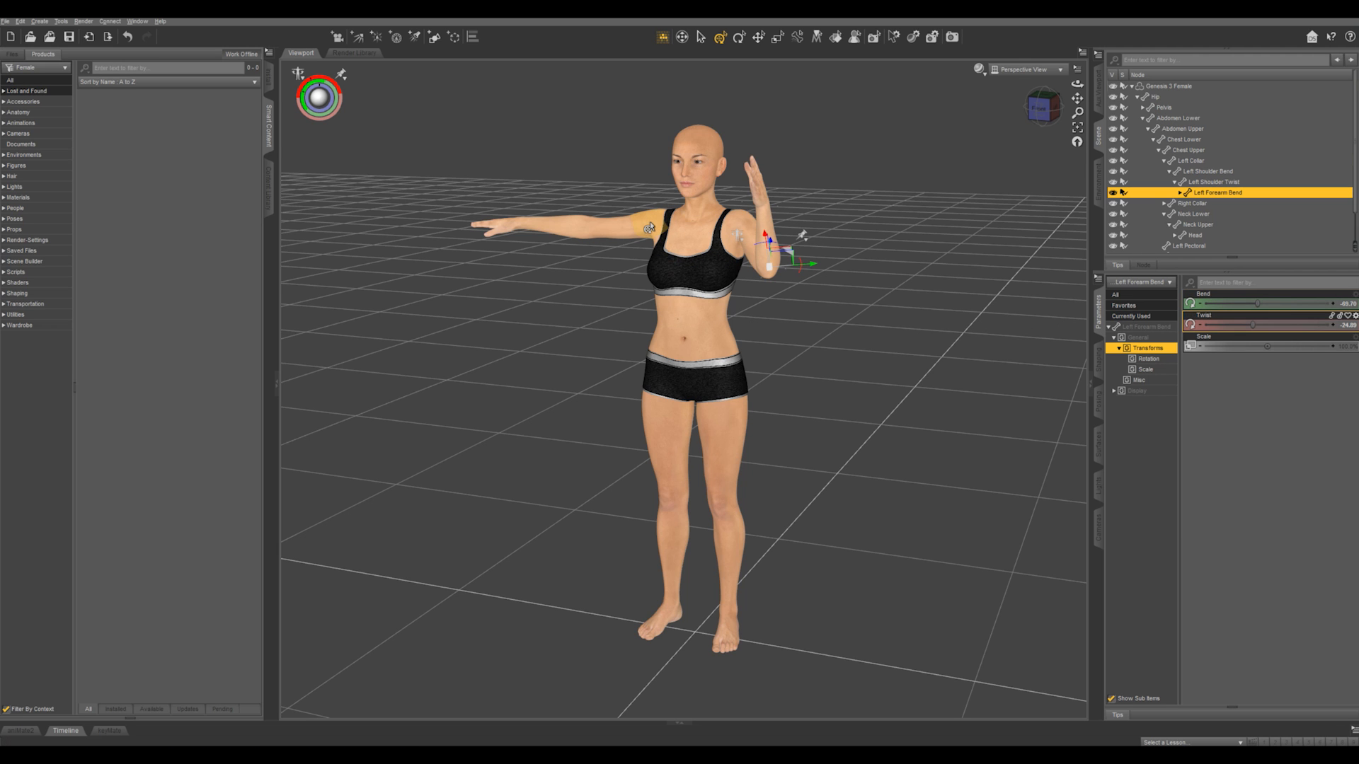
# Tweak the right collar's bend, then pick the left hand on the figure with the ActivePose tool
pyautogui.click(1193, 202)
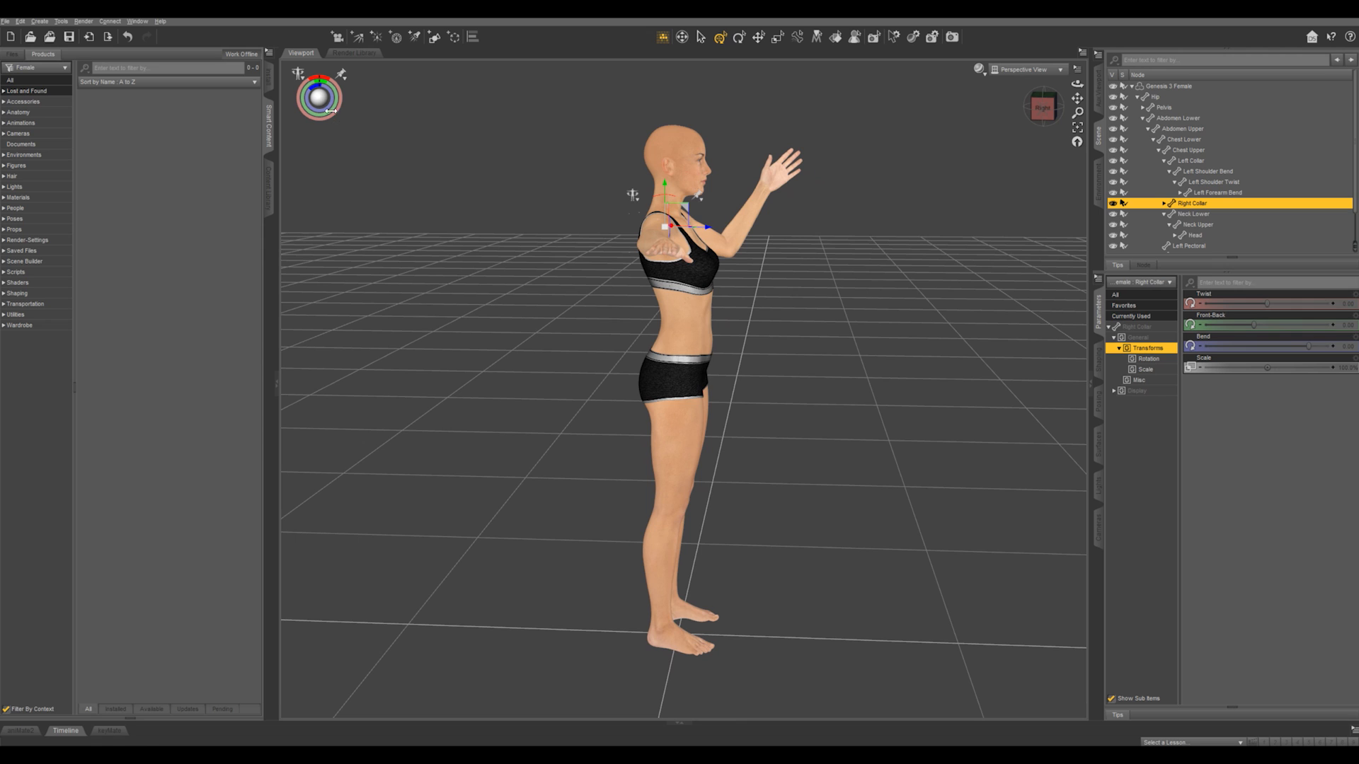
pyautogui.moveTo(318, 95)
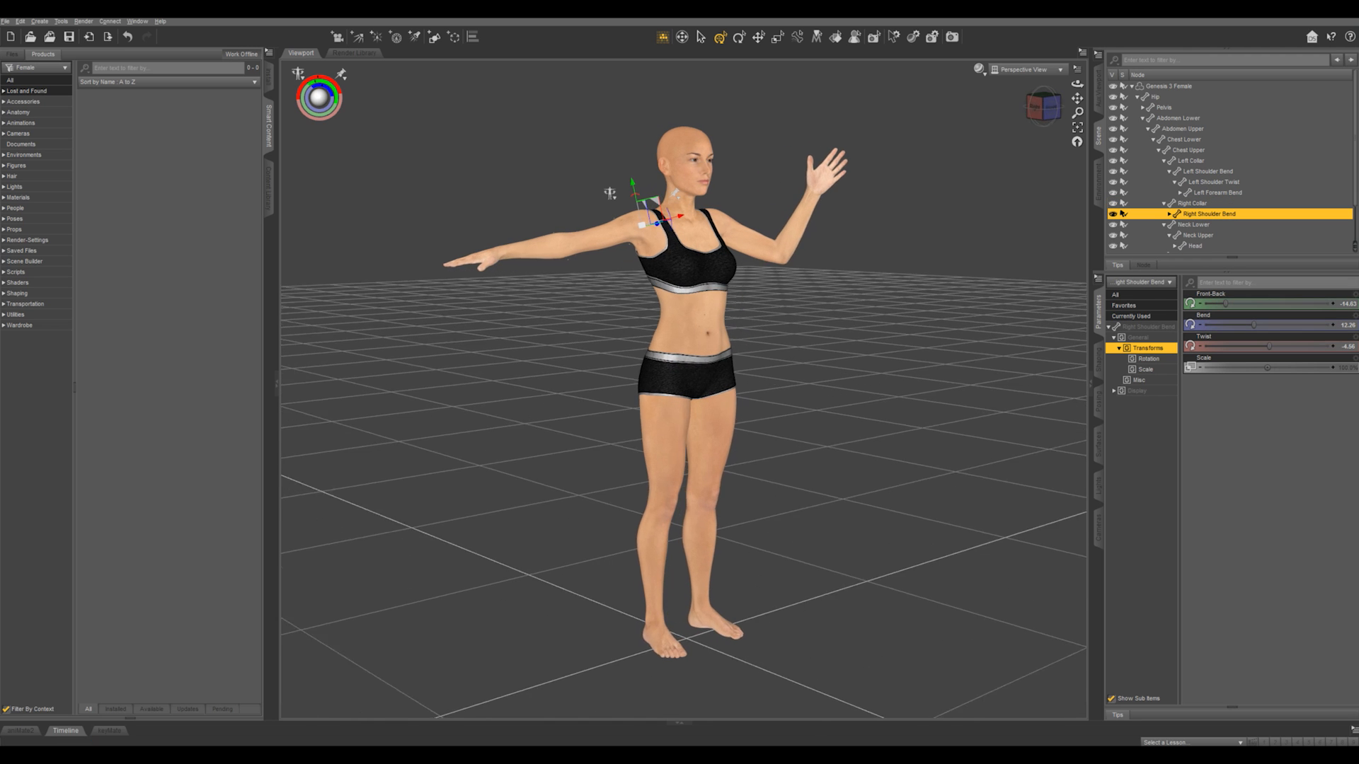
pyautogui.click(719, 36)
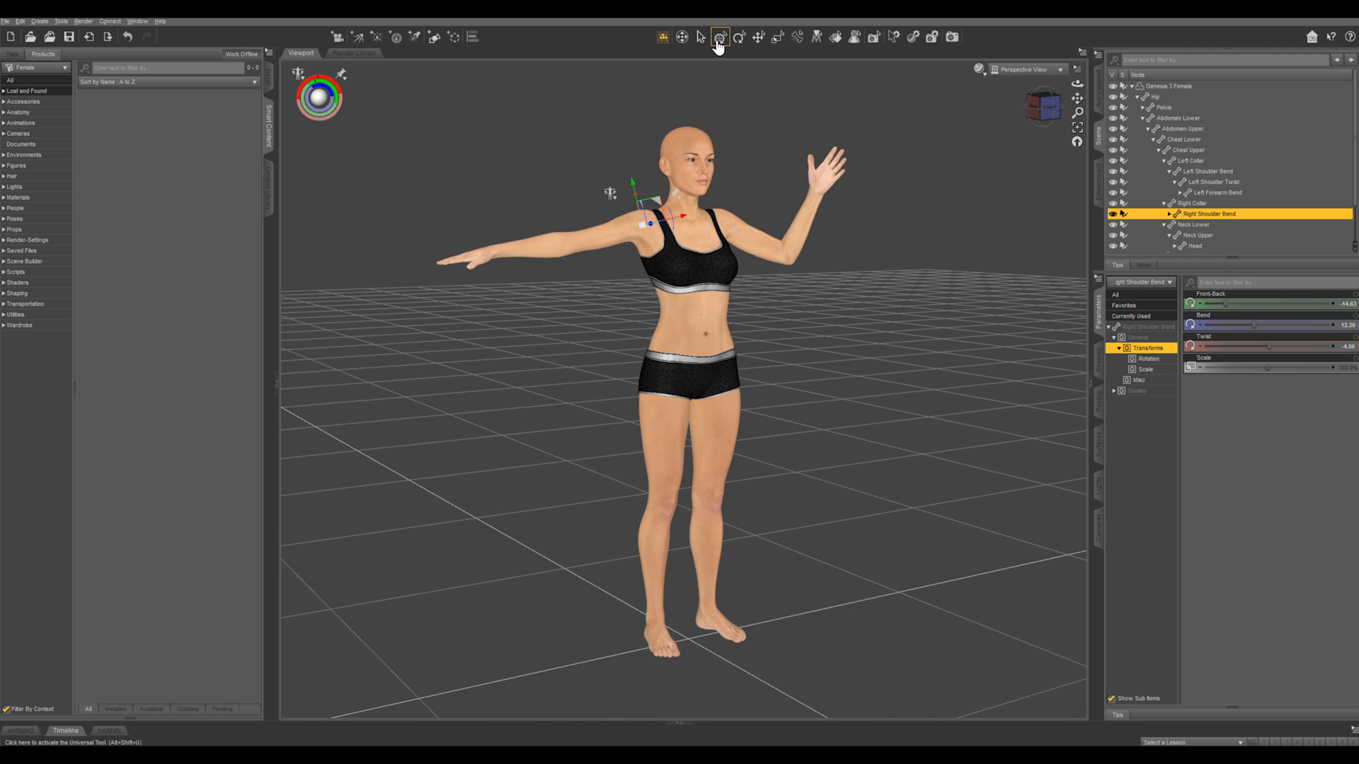
pyautogui.moveTo(719, 37)
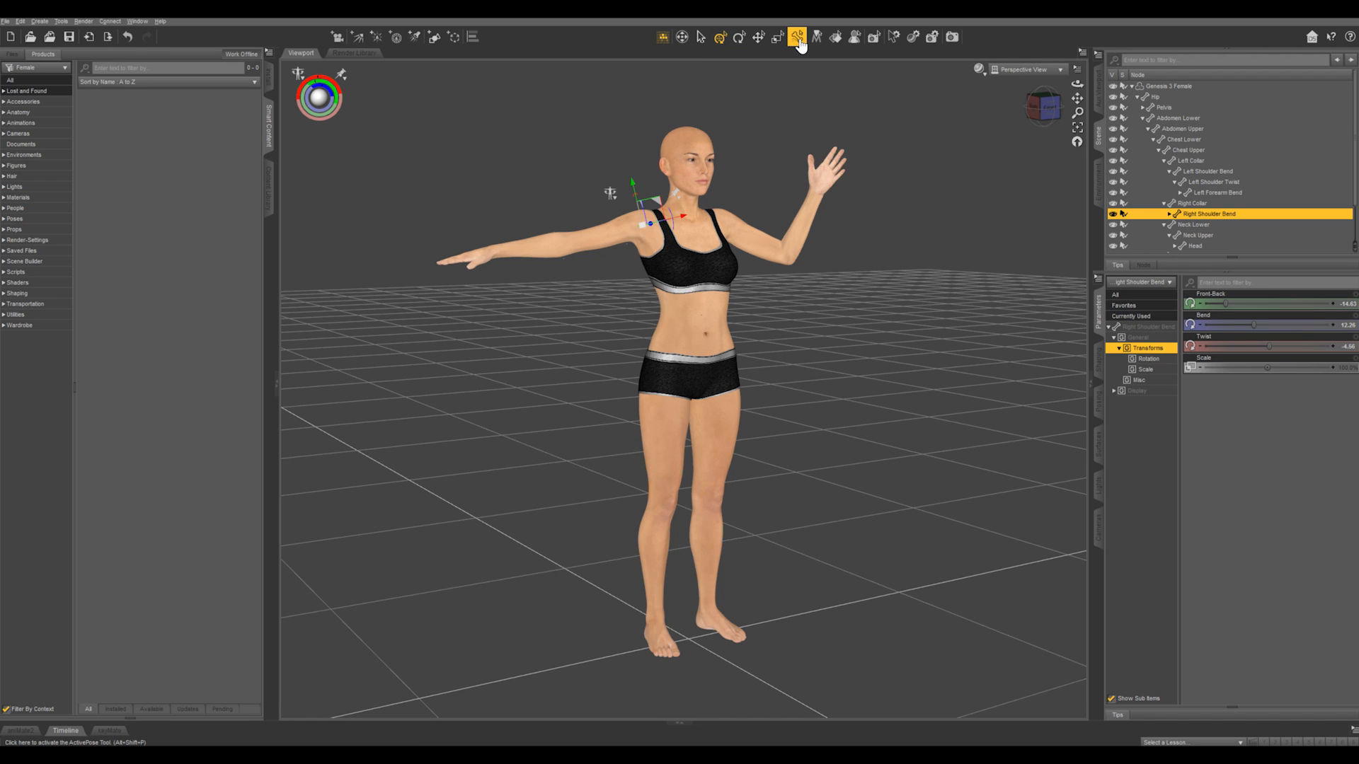
pyautogui.moveTo(798, 41)
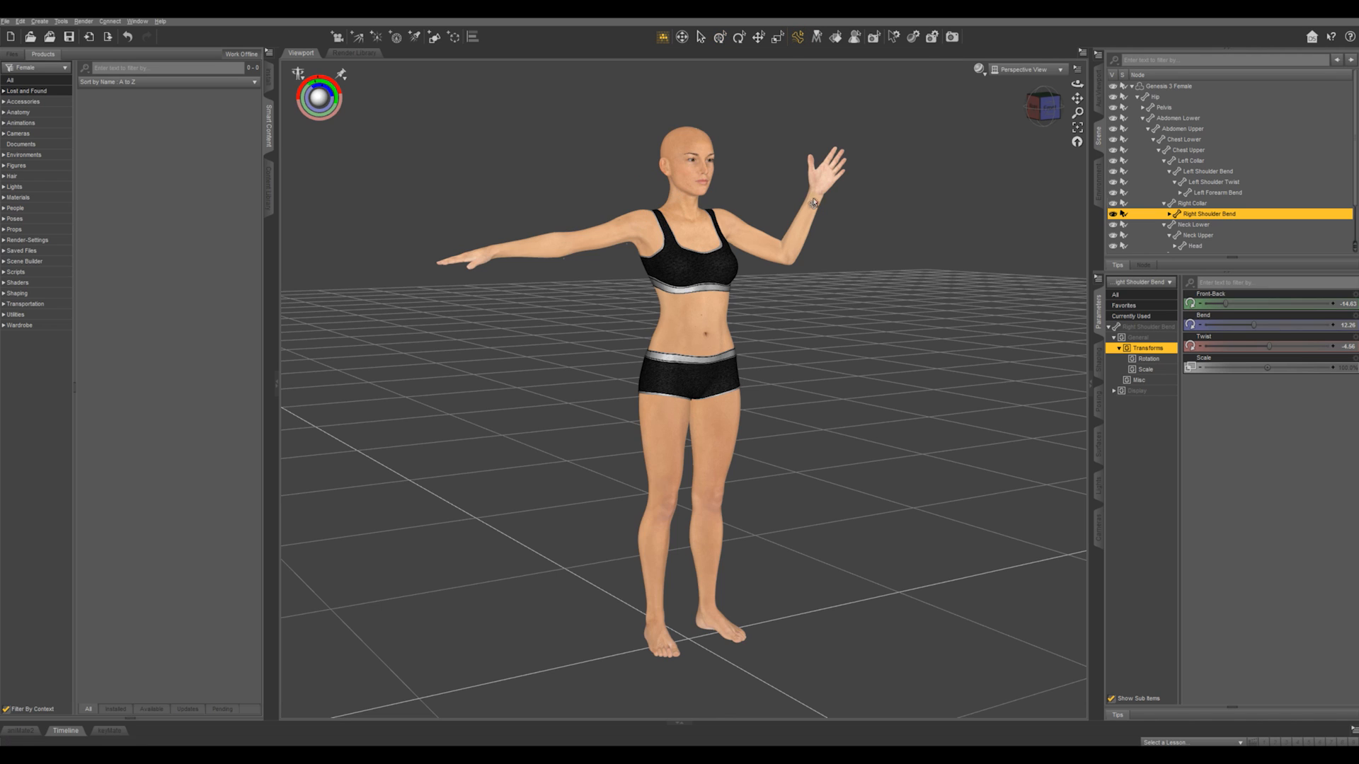
pyautogui.click(821, 173)
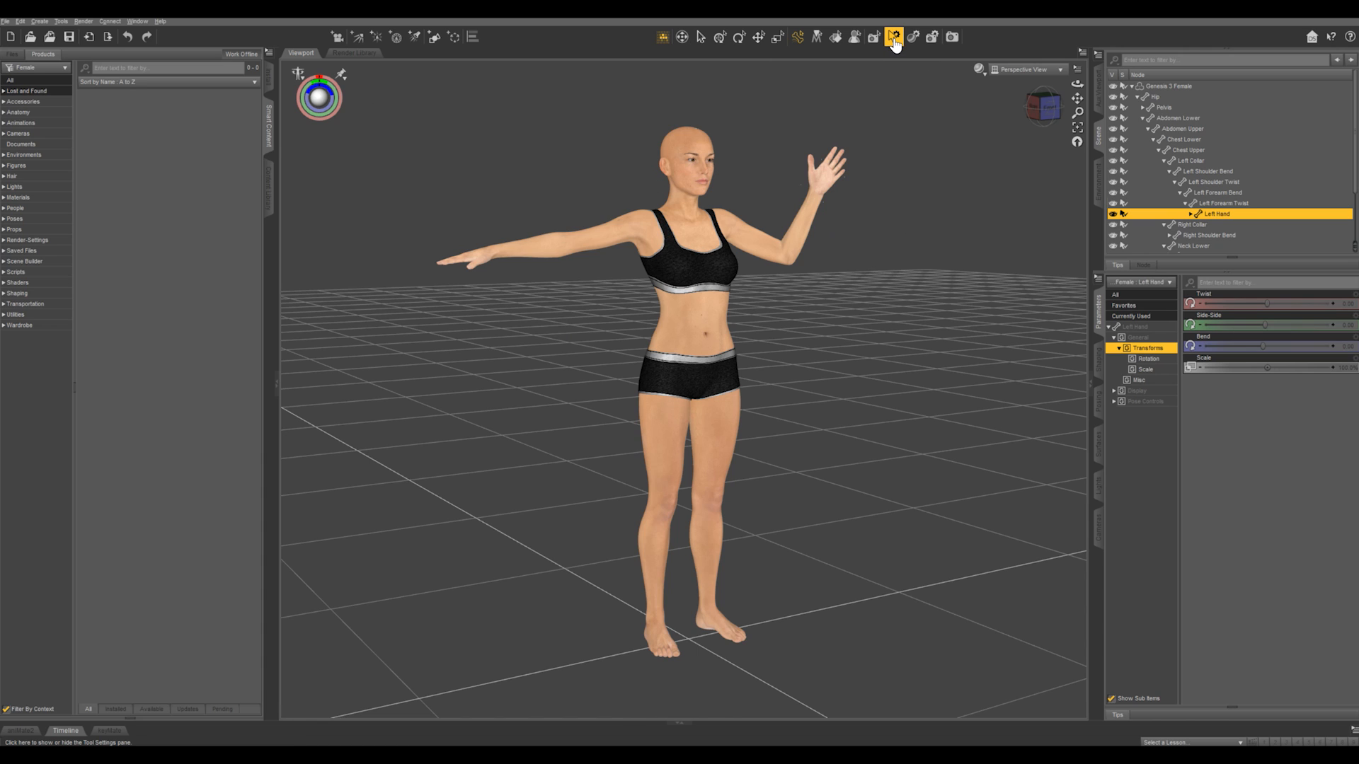
pyautogui.moveTo(893, 37)
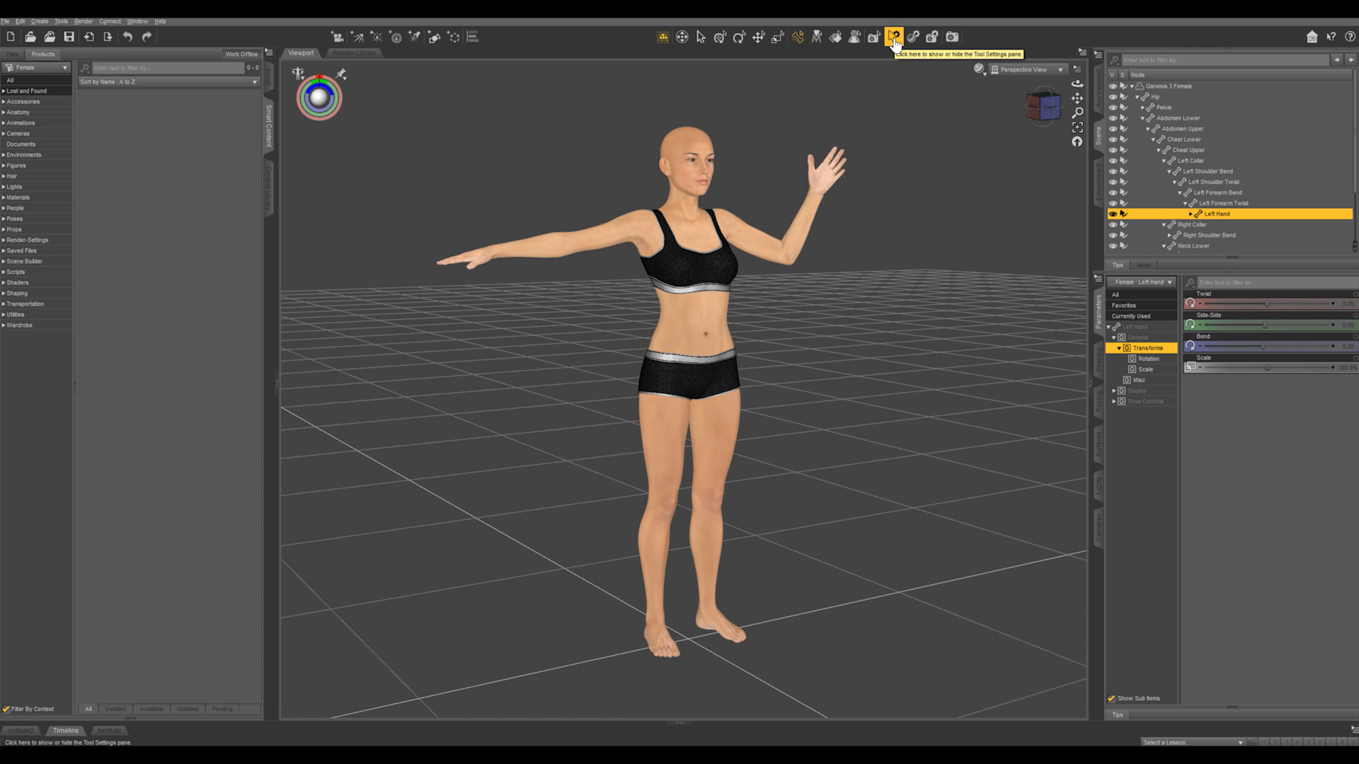
# Show the posing tool's settings, pull the left hand, then undo twice so the arm reaches straight out
pyautogui.click(894, 37)
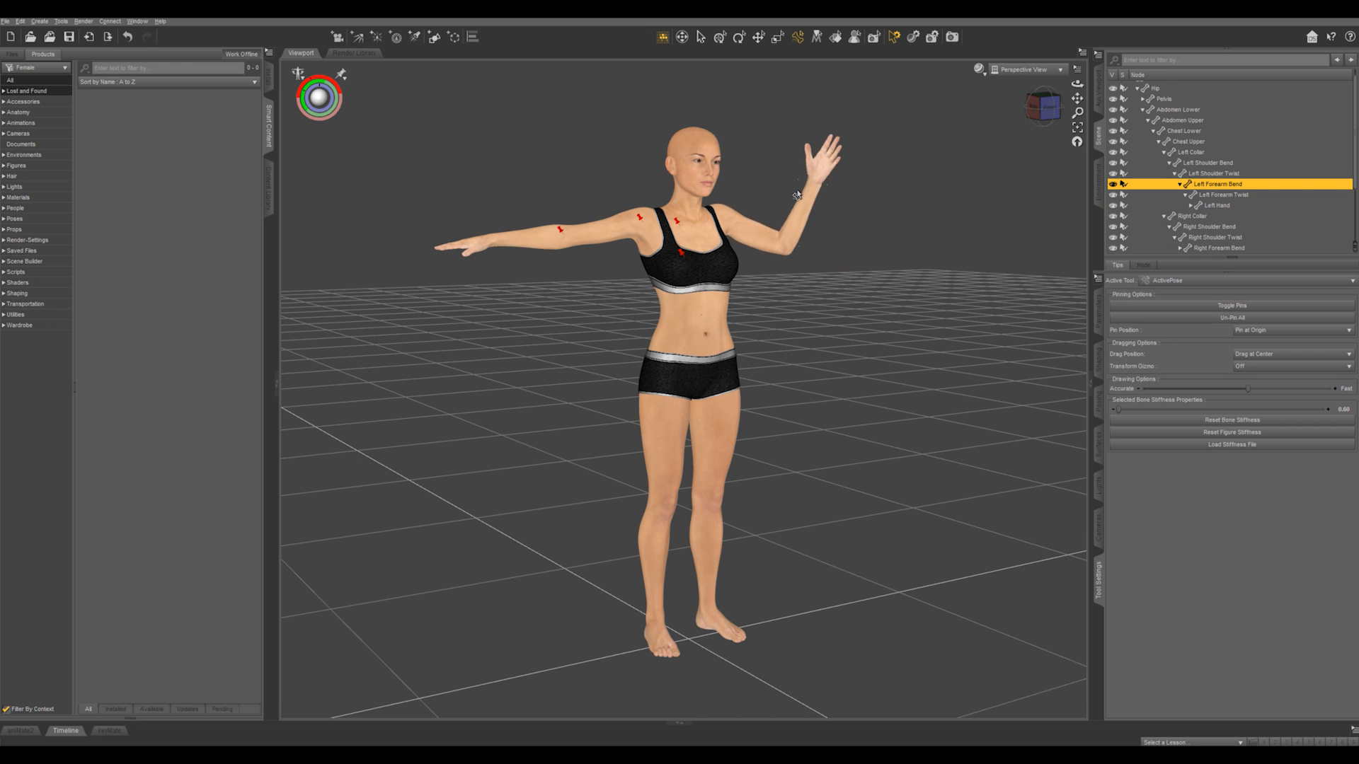
pyautogui.moveTo(796, 193); pyautogui.dragTo(829, 164)
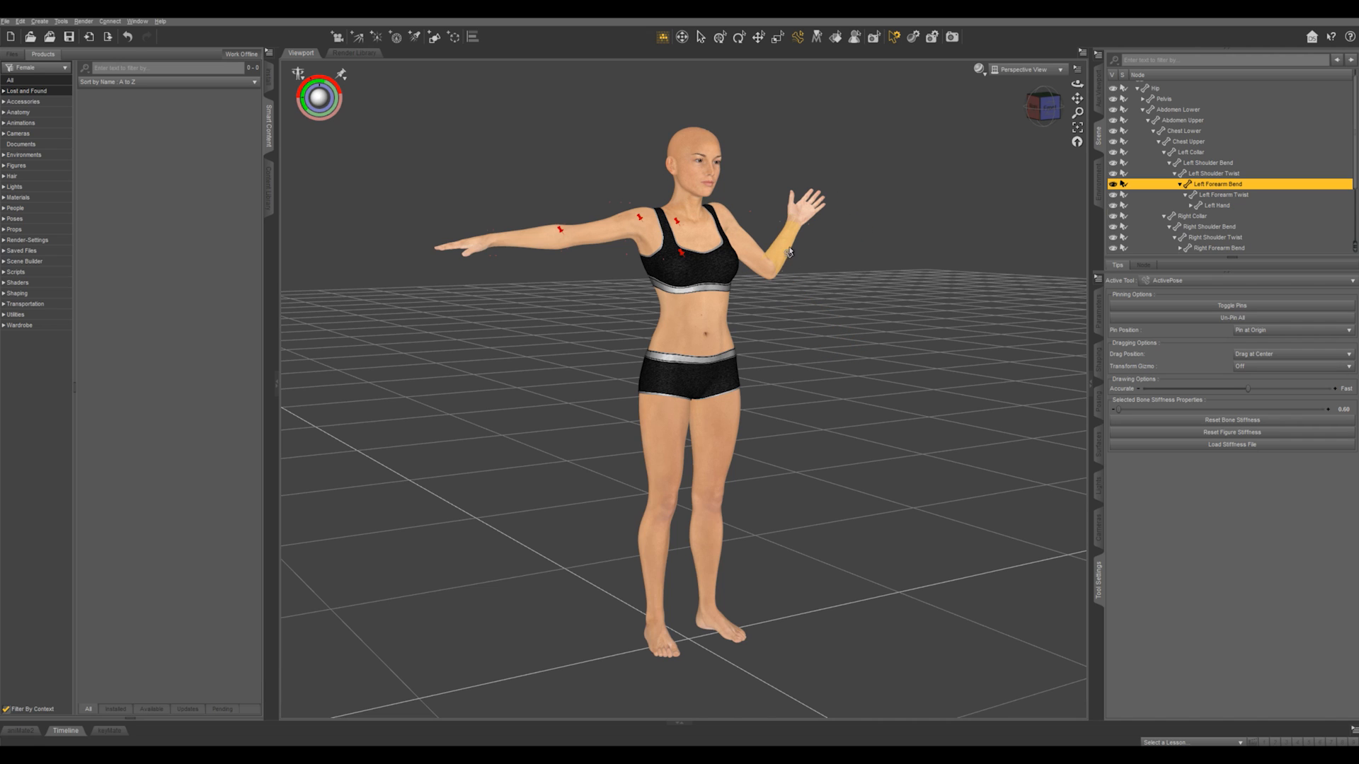
pyautogui.press('ctrl+z')
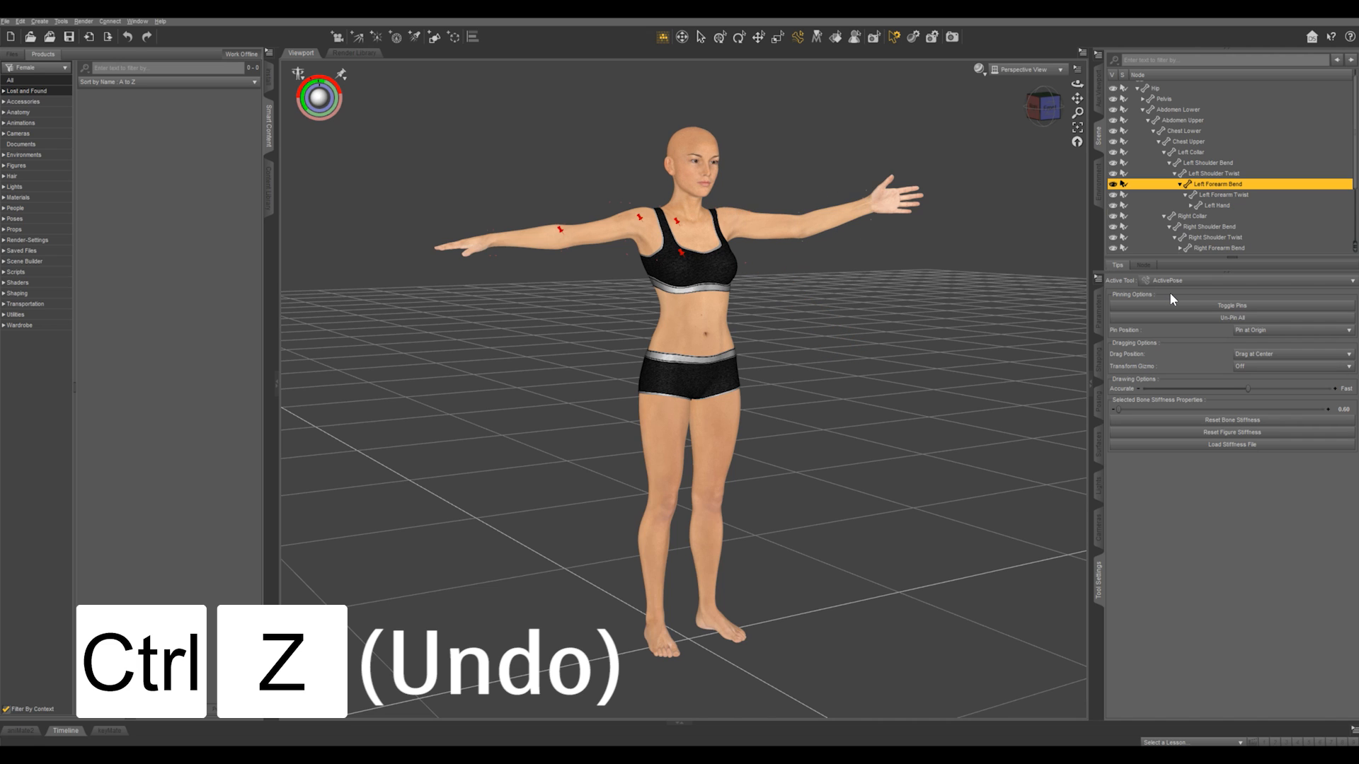
pyautogui.press('ctrl+z')
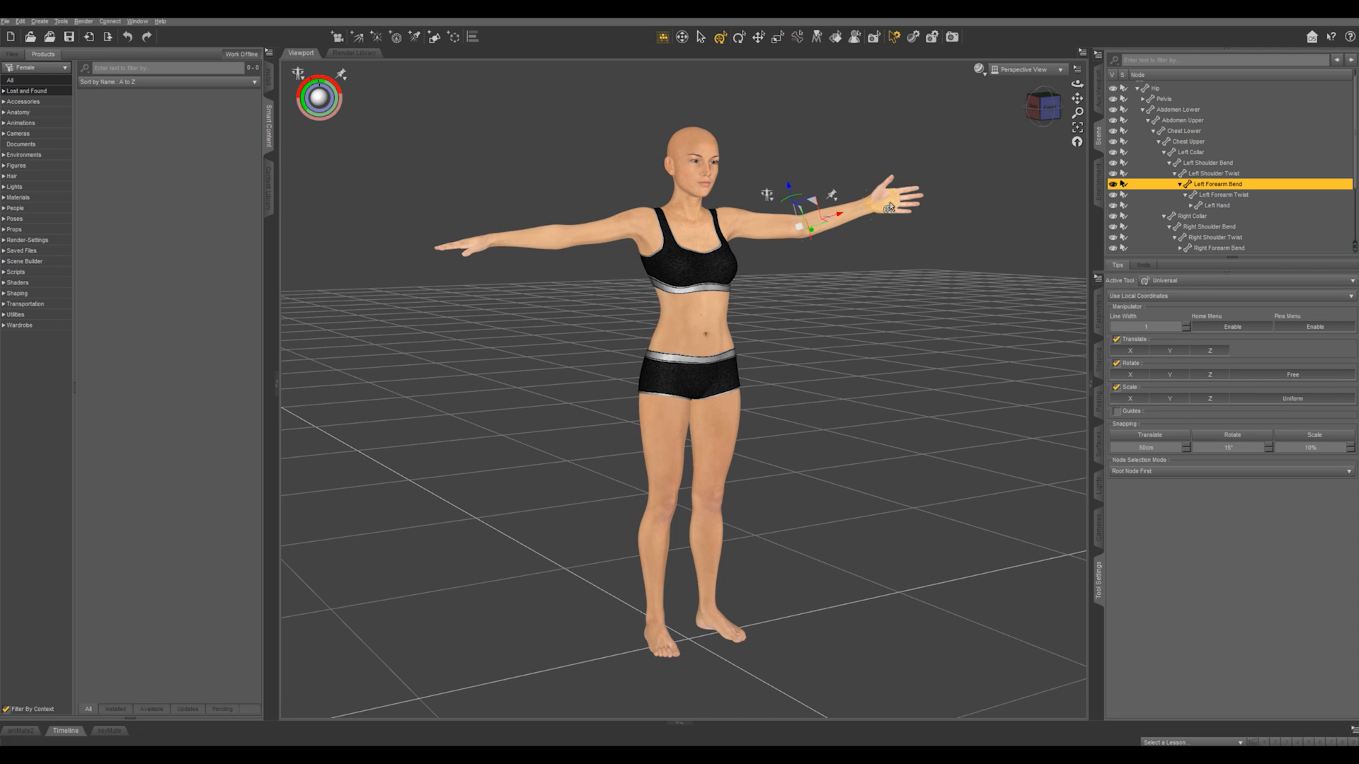
# Curl the left hand's fingers and thumb into a partial grasp of about 64%
pyautogui.click(1218, 205)
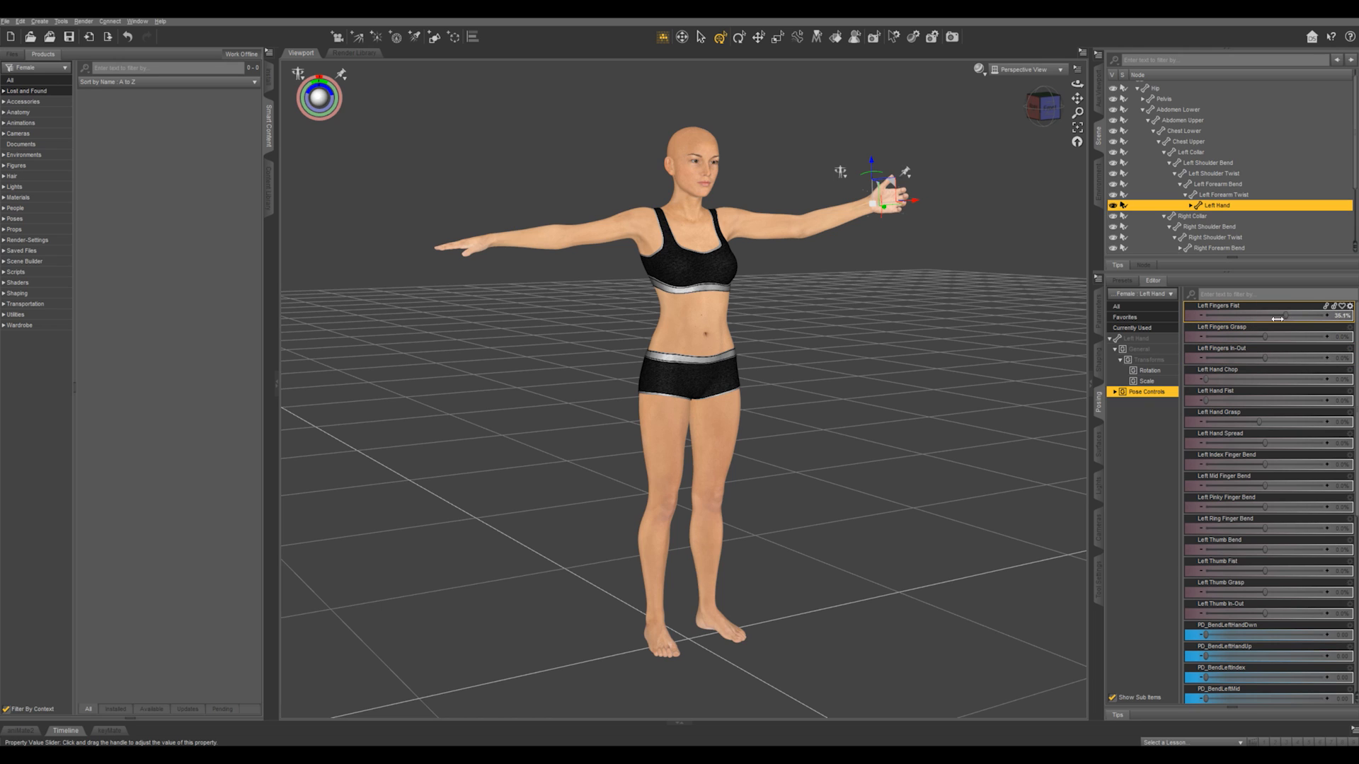
pyautogui.moveTo(1222, 380); pyautogui.dragTo(1221, 379)
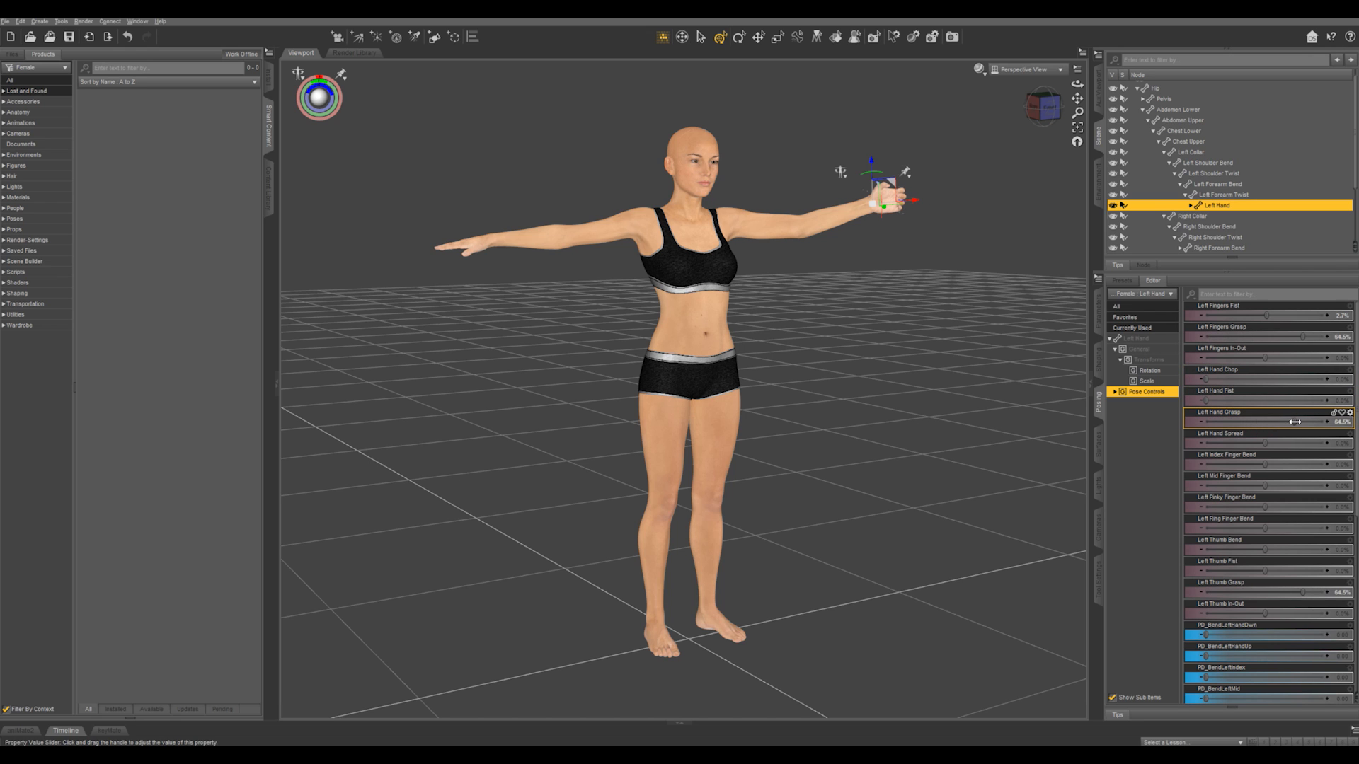
pyautogui.scroll(-3)
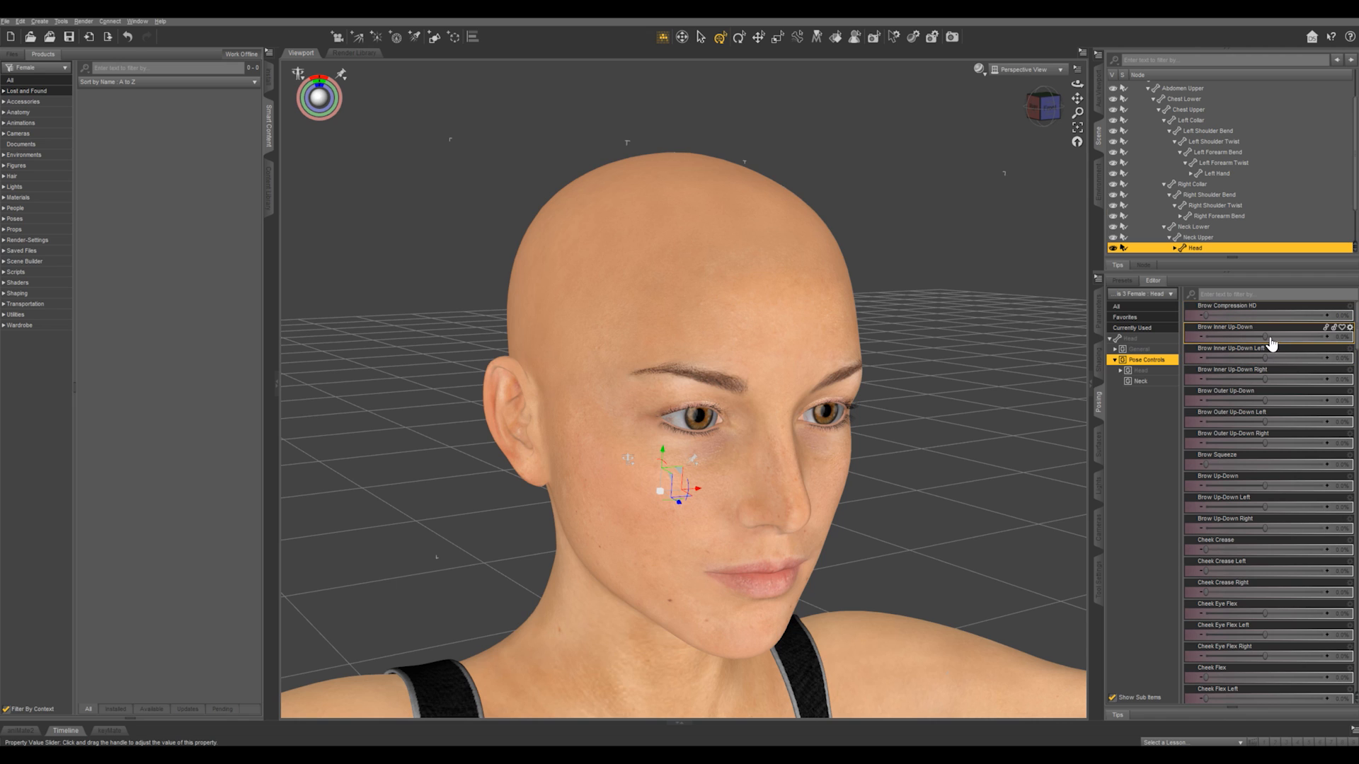
# Lower the inner brows slightly and lift the mouth corners into a faint smile
pyautogui.moveTo(1257, 337); pyautogui.dragTo(1230, 337)
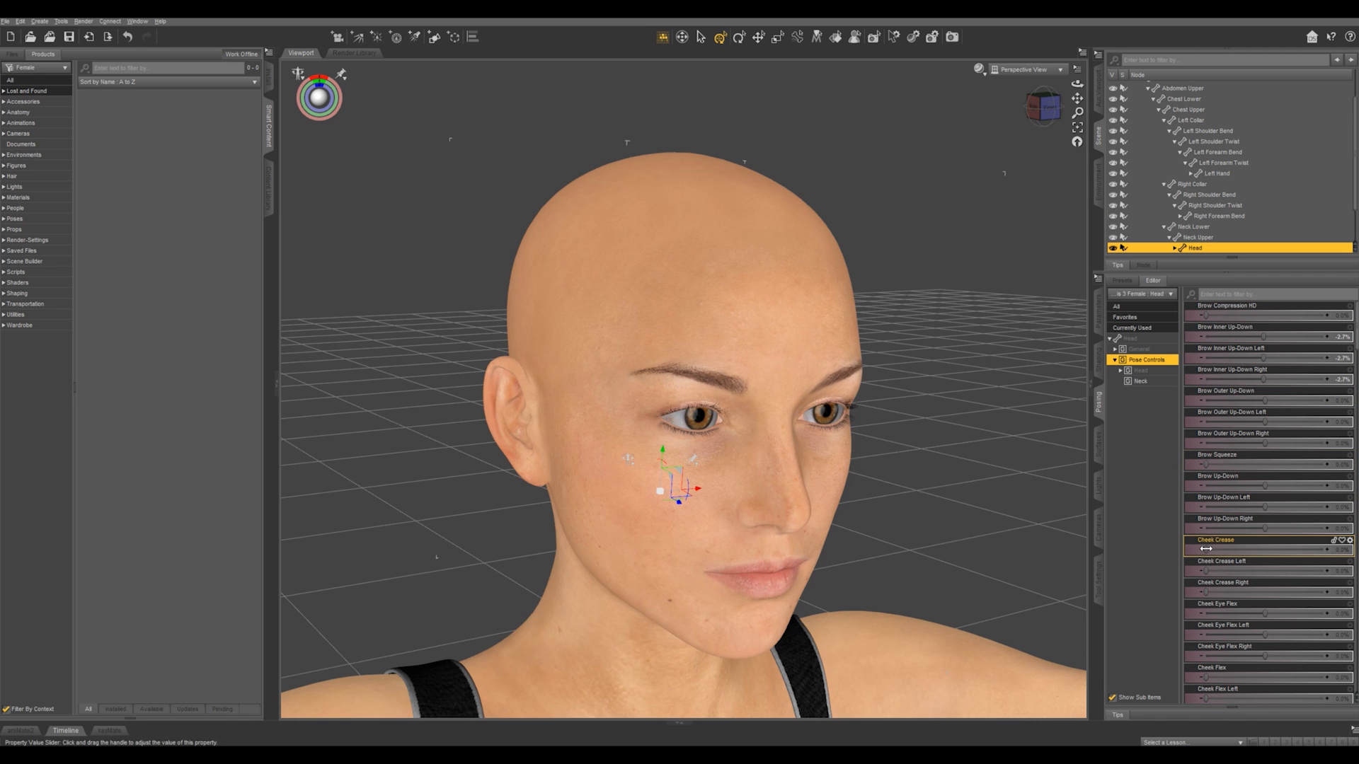
pyautogui.scroll(-3)
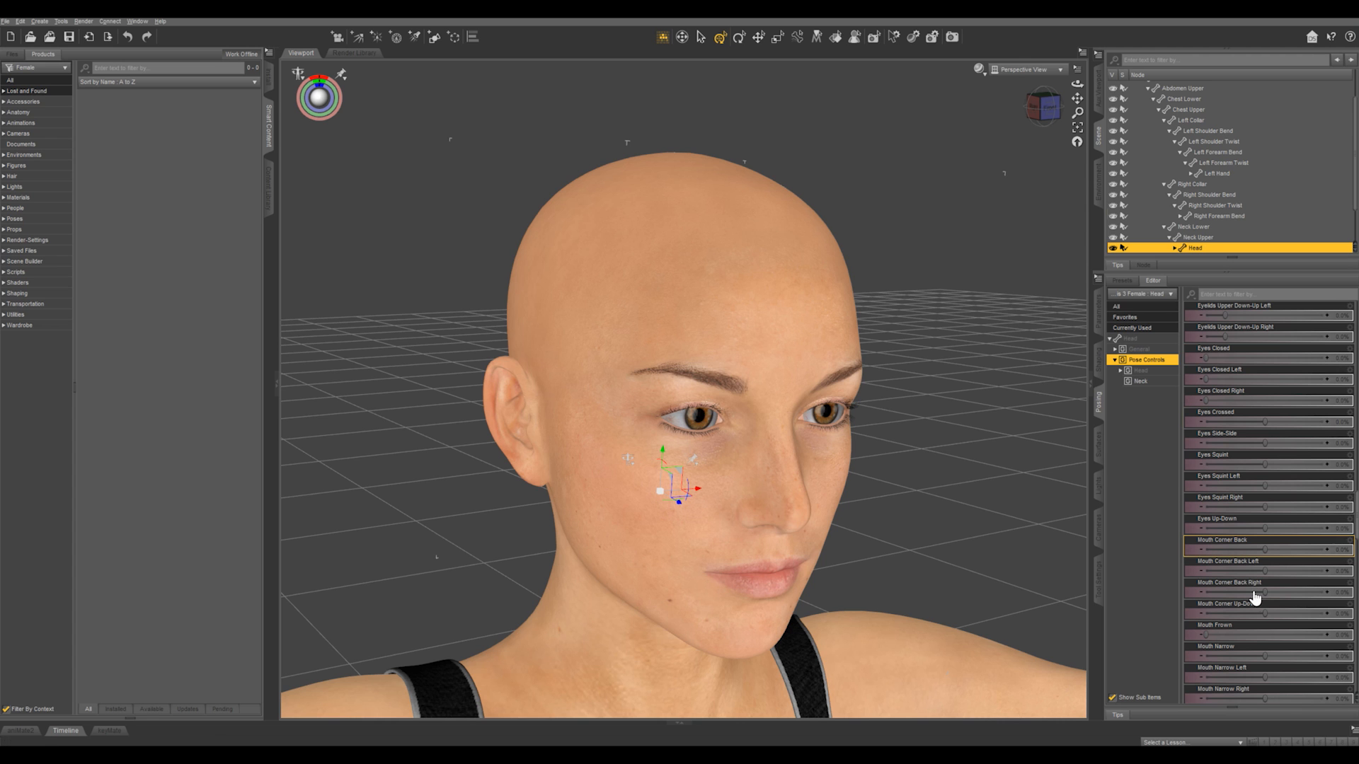
pyautogui.moveTo(1214, 613); pyautogui.dragTo(1335, 613)
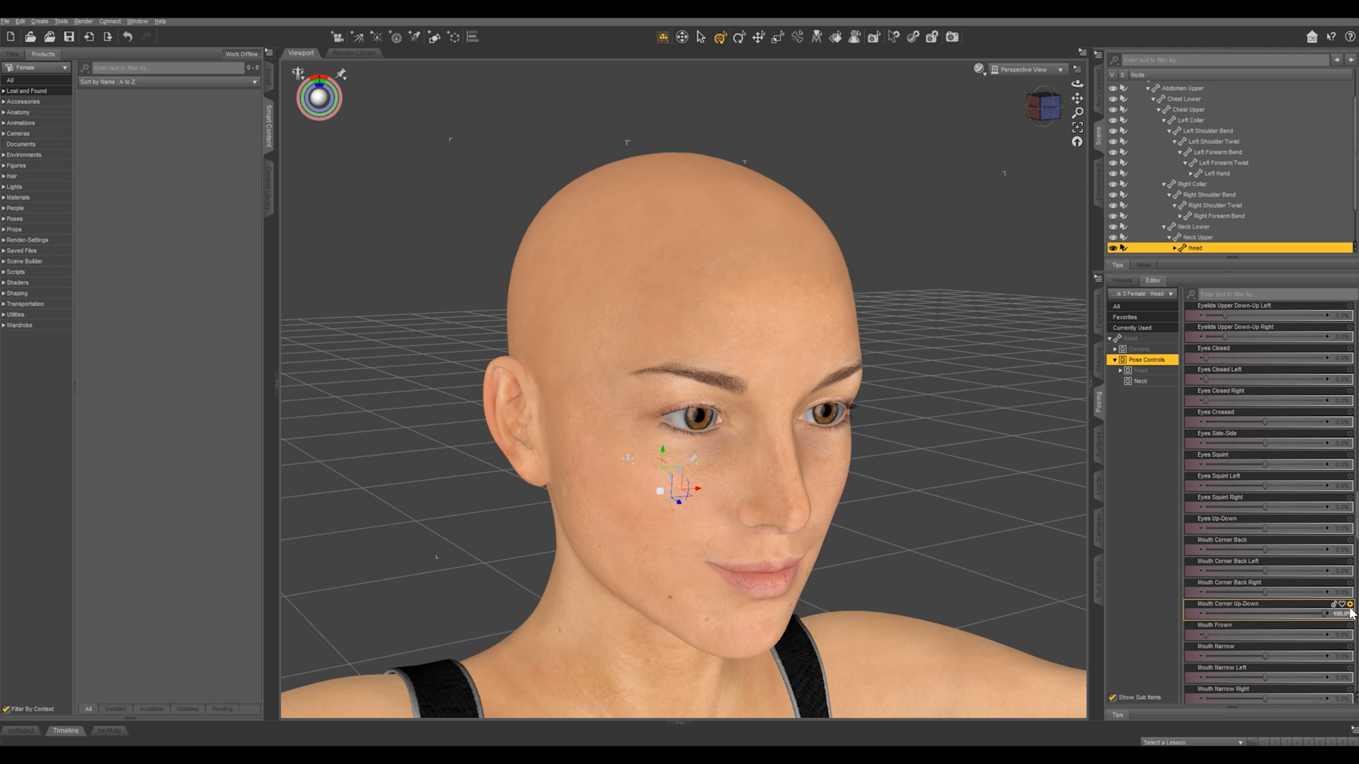